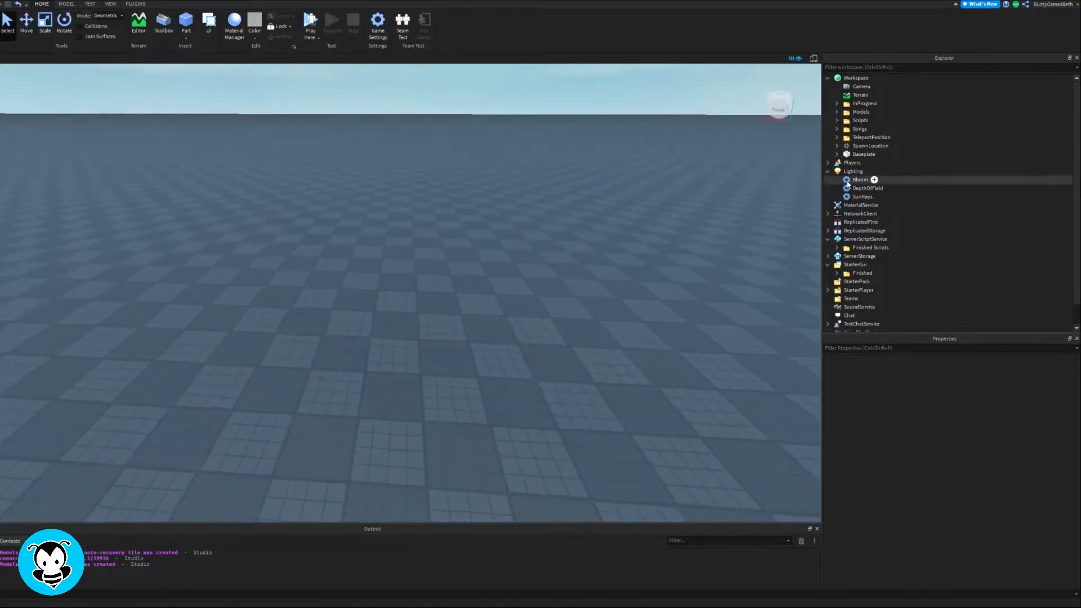
Insert a new Part into the workspace and add a BillboardGui inside it
left_click(856, 78)
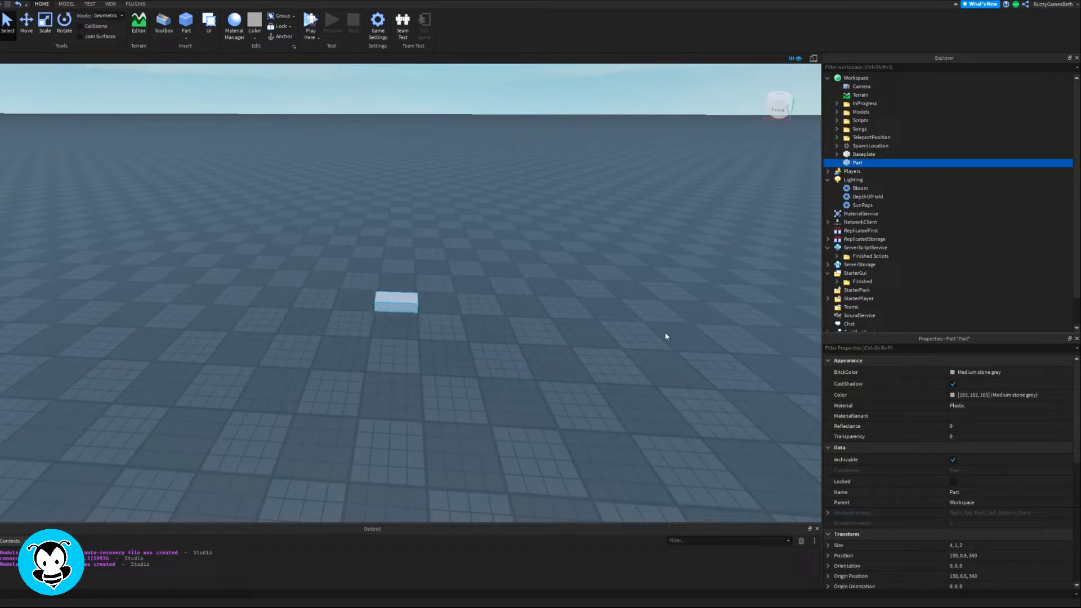
left_click(868, 163)
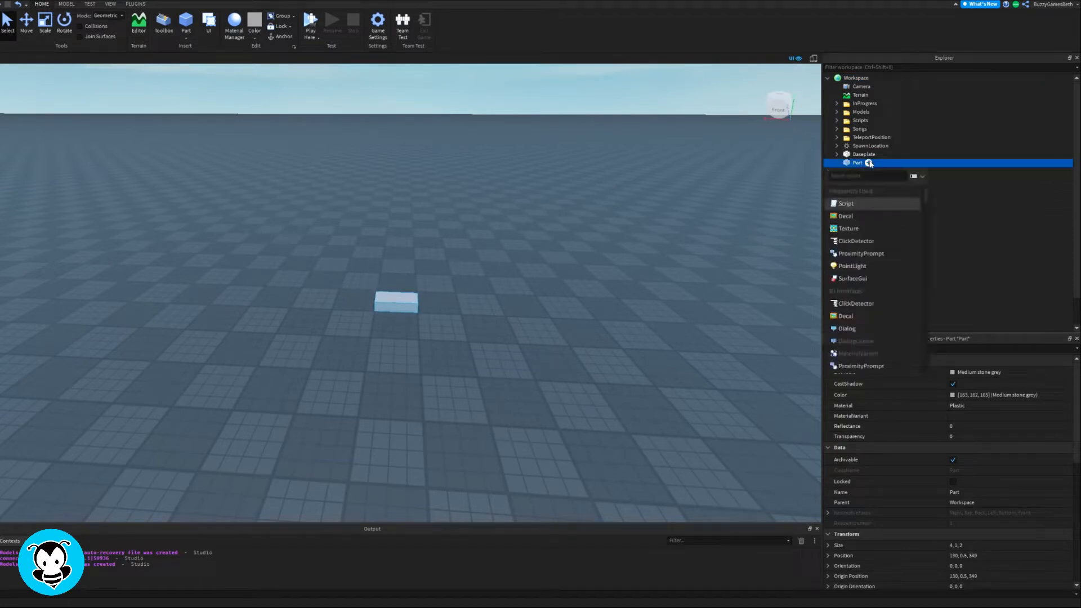
type("bil")
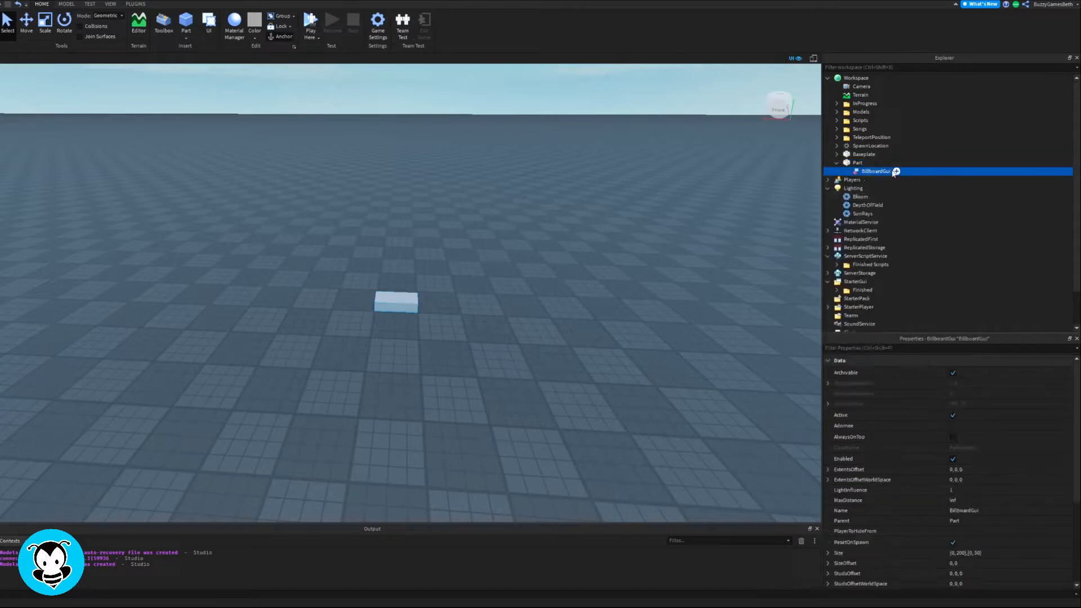
Insert an ImageLabel into the part's BillboardGui
left_click(897, 171)
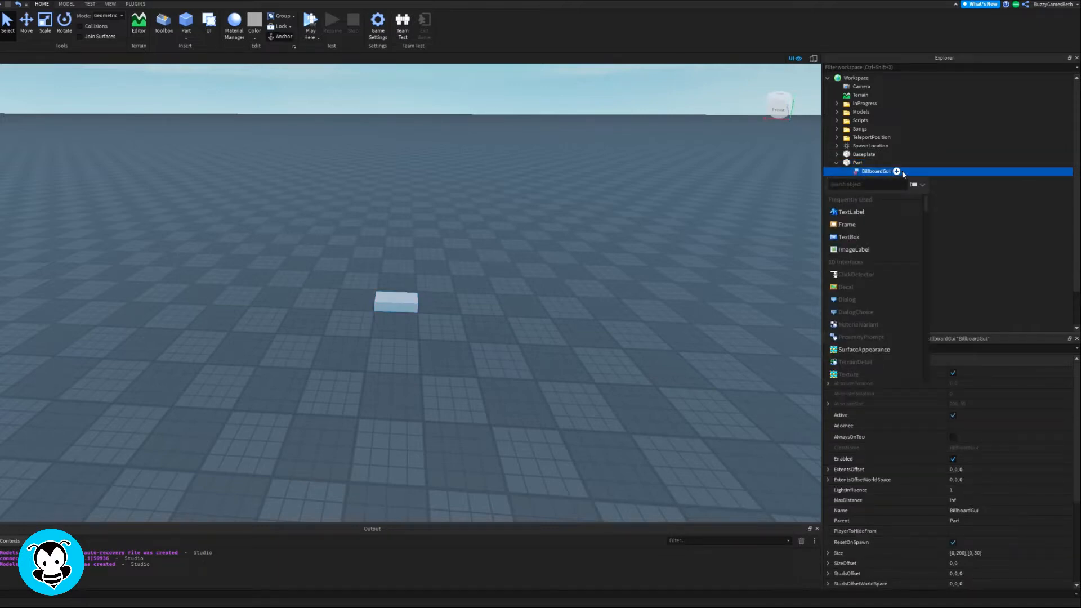
left_click(854, 249)
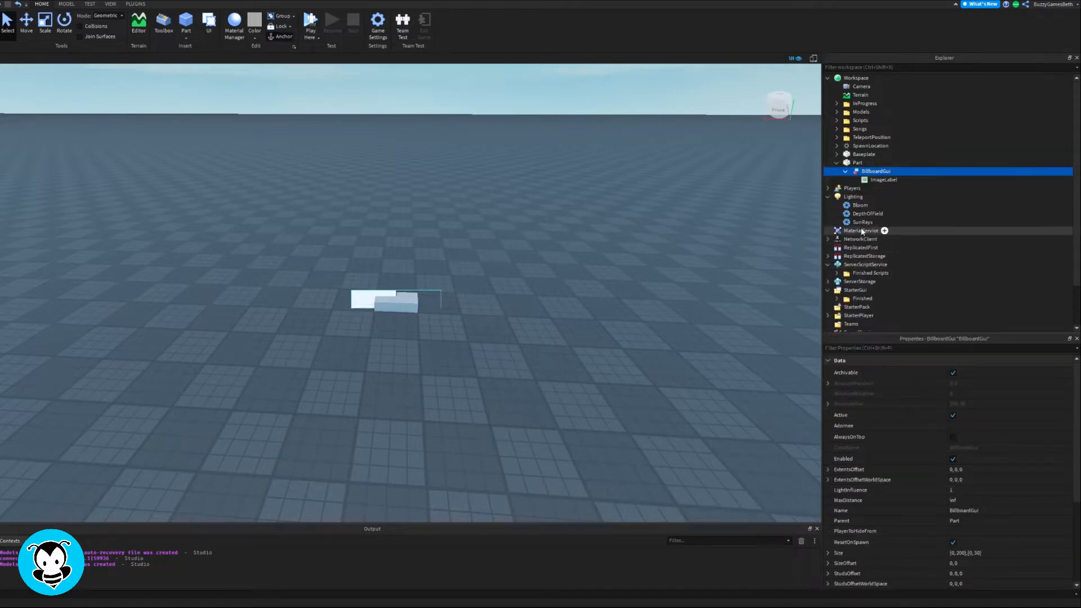
left_click(885, 179)
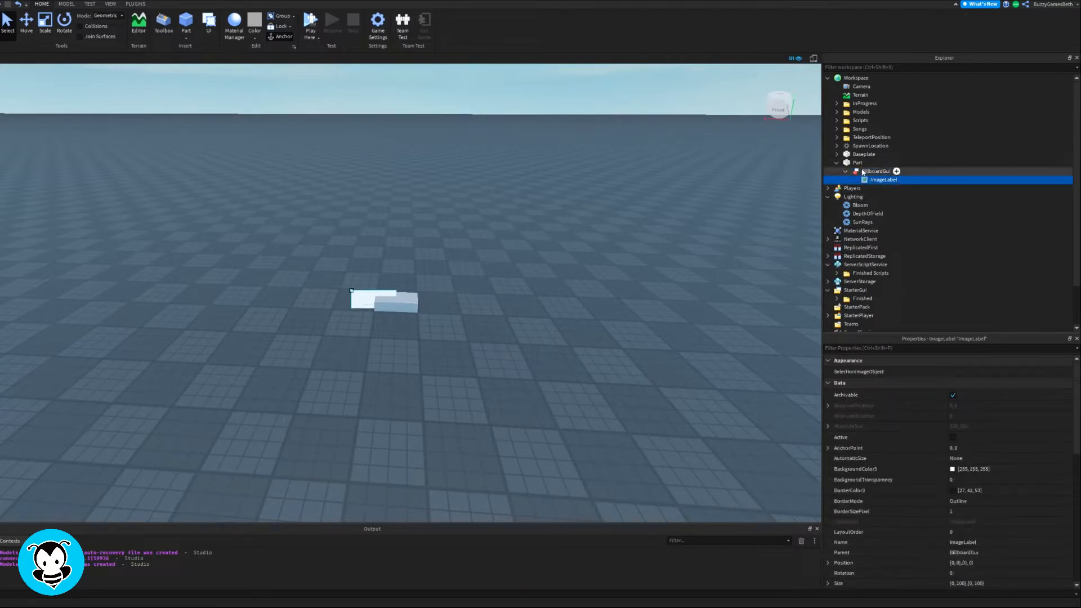
Set the BillboardGui's StudsOffset so the billboard floats above the part
left_click(876, 171)
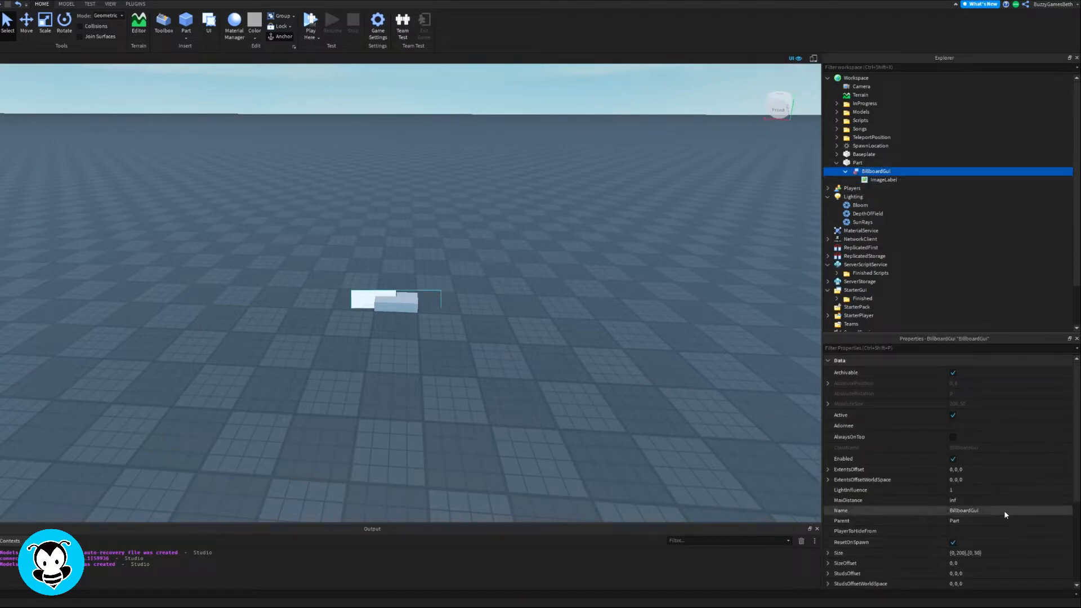
scroll("down", 3)
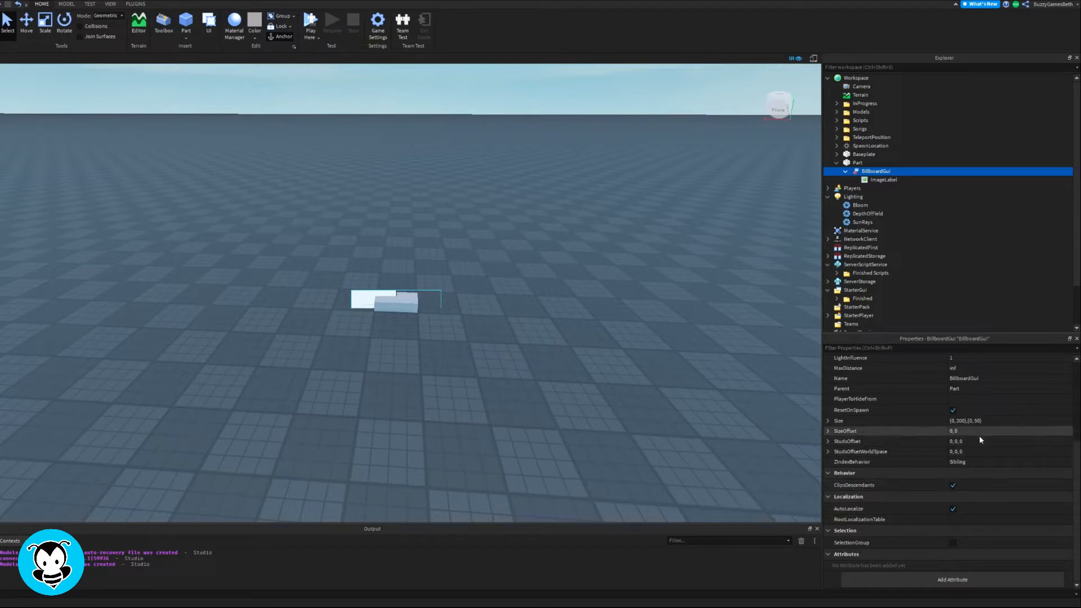
left_click(828, 442)
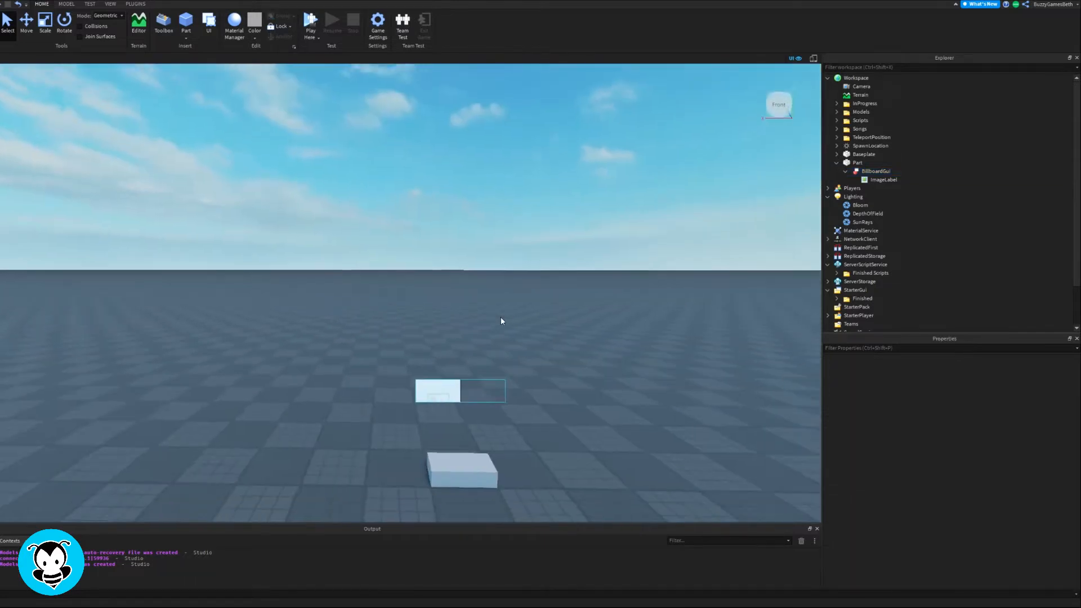
Set the BillboardGui Size Y offset to 200, making the billboard 200 by 200
left_click(883, 180)
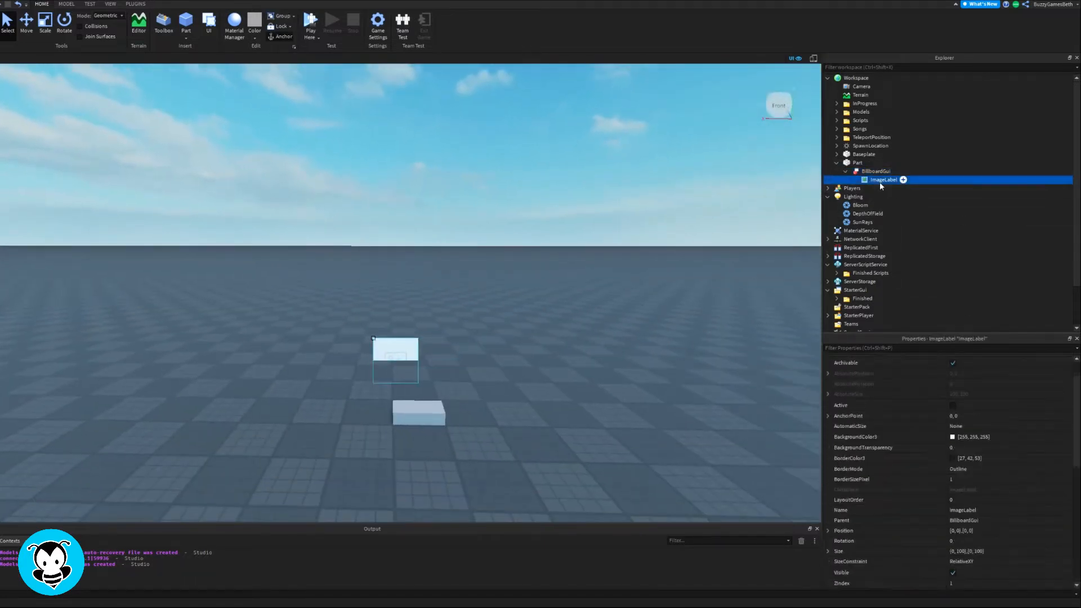
left_click(876, 171)
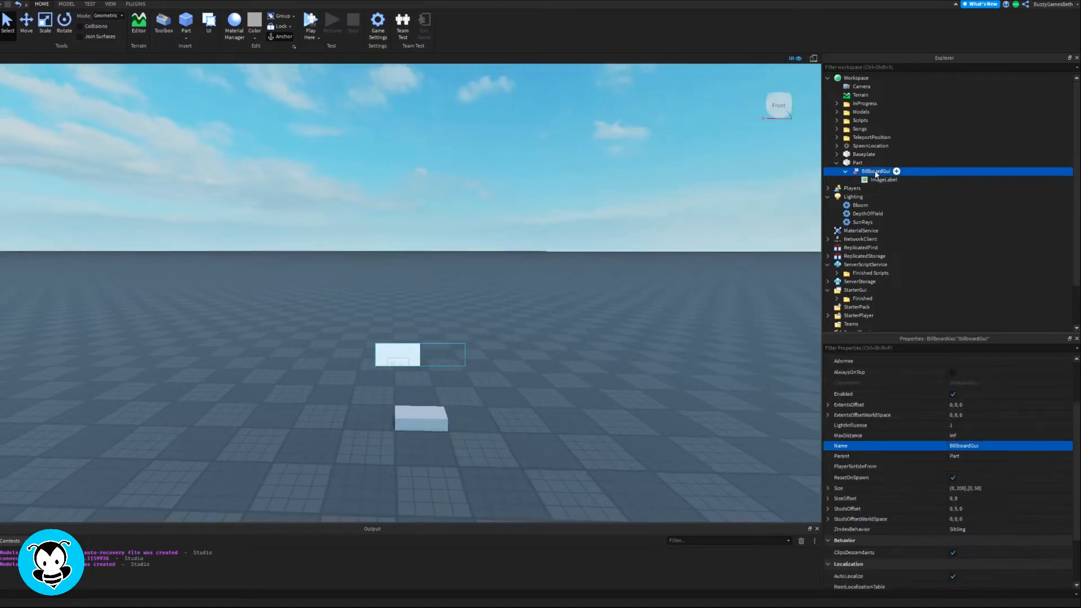
left_click(828, 488)
type("200")
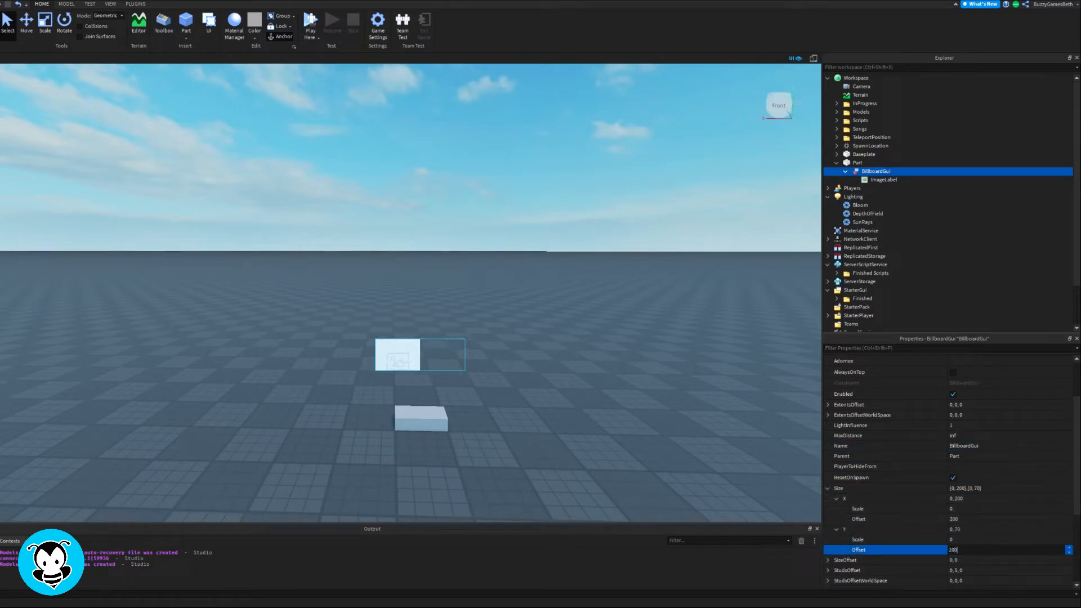
left_click(884, 179)
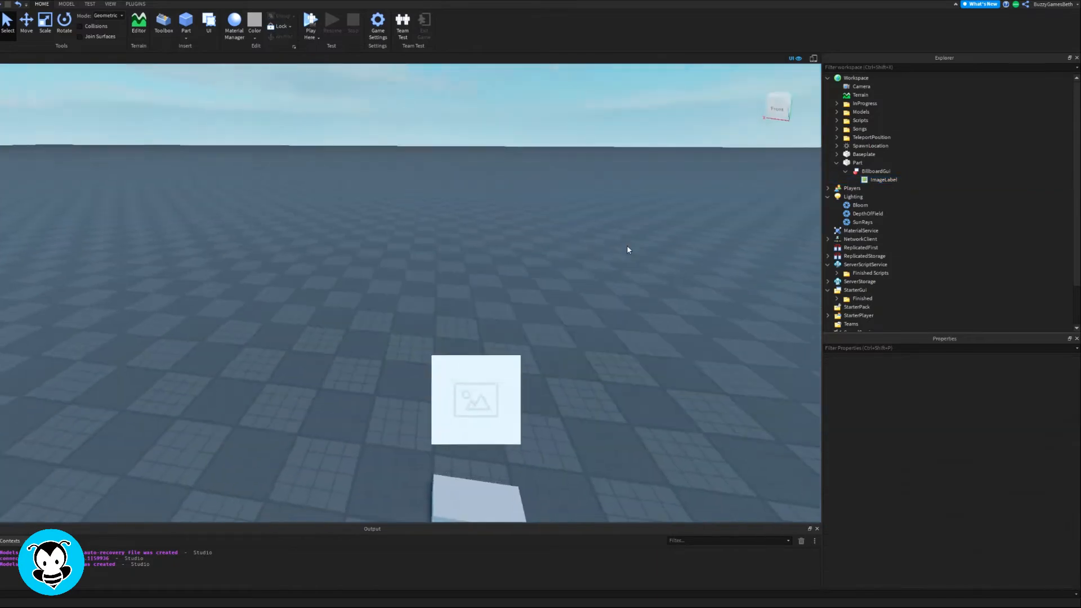
Set the ImageLabel's Image to the shrek asset and its BackgroundTransparency to 1
left_click(884, 179)
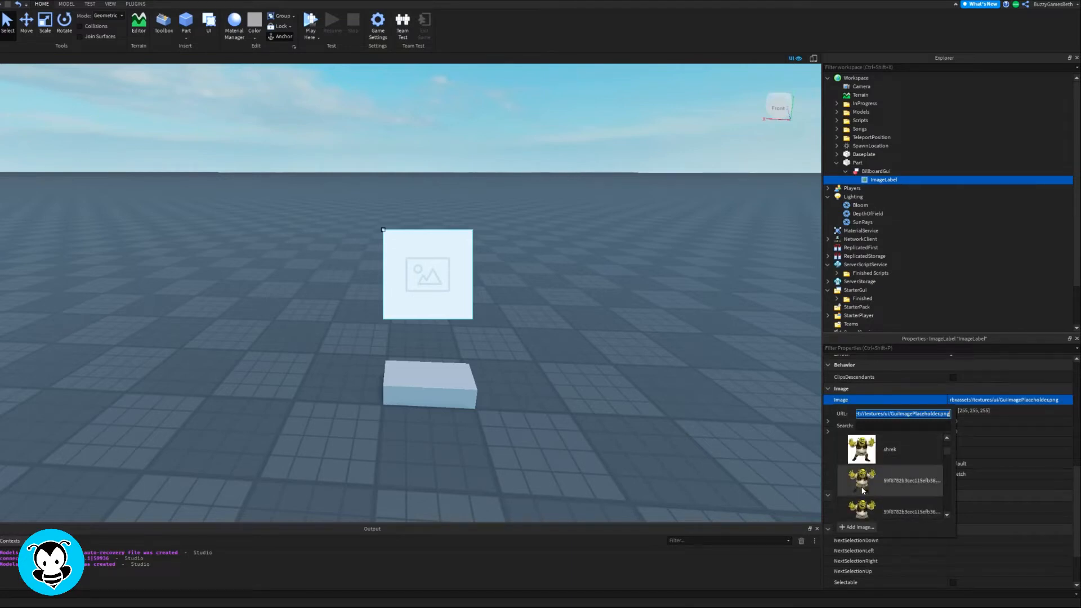
left_click(863, 449)
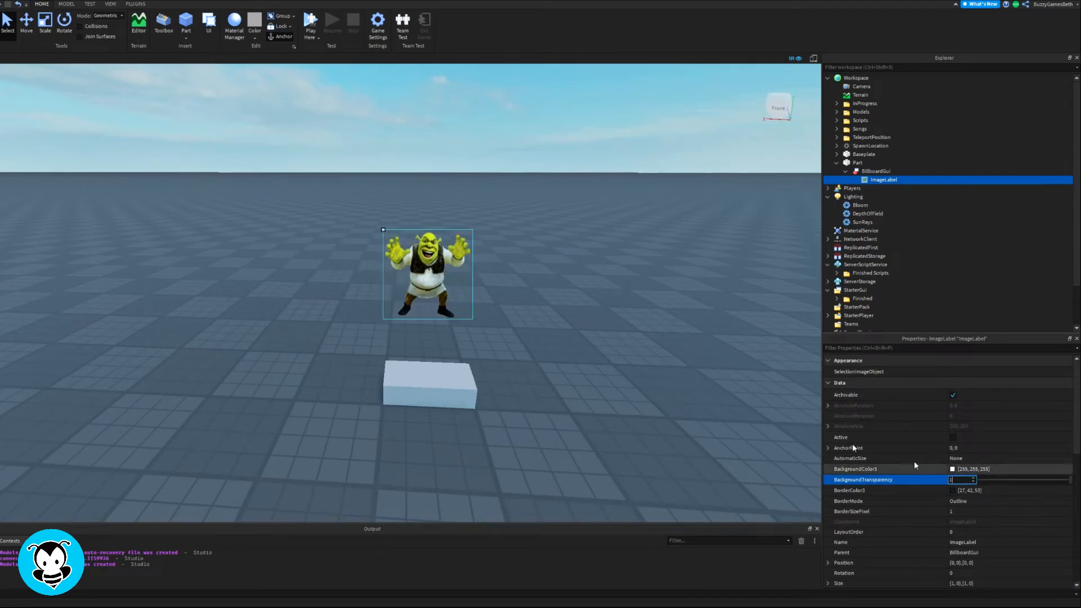
left_click(876, 171)
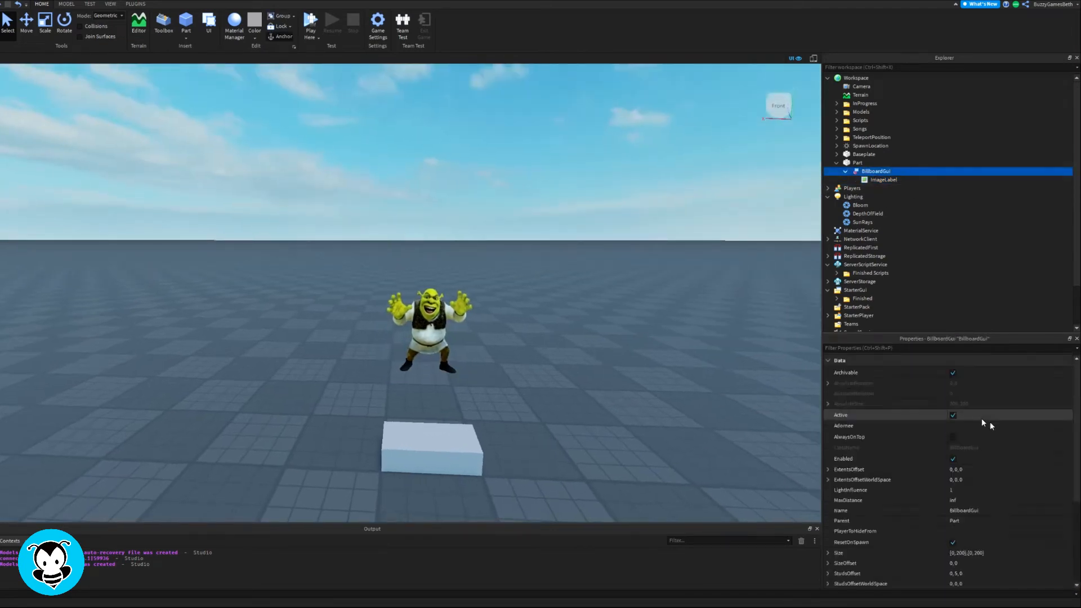
scroll("down", 3)
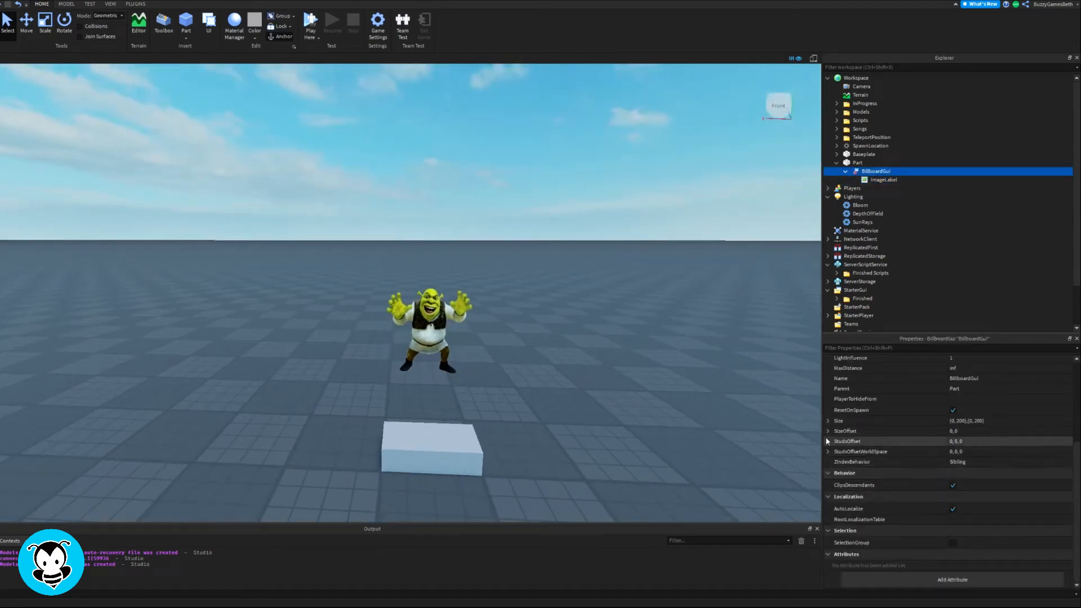
Set the BillboardGui StudsOffset Y to 2, make the Part transparent (1), and start a play test
left_click(829, 440)
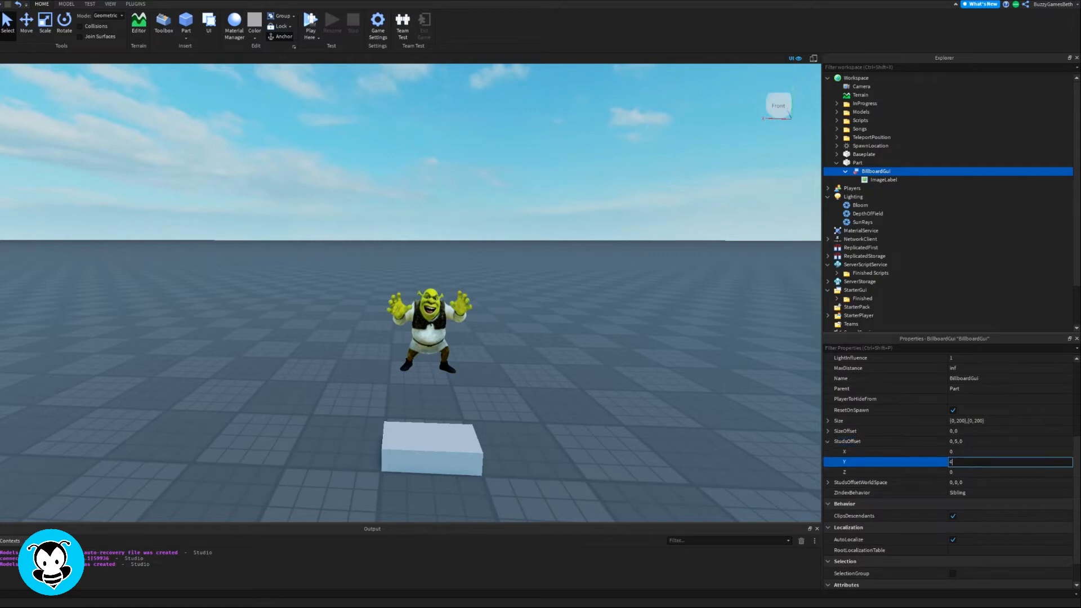
type("0")
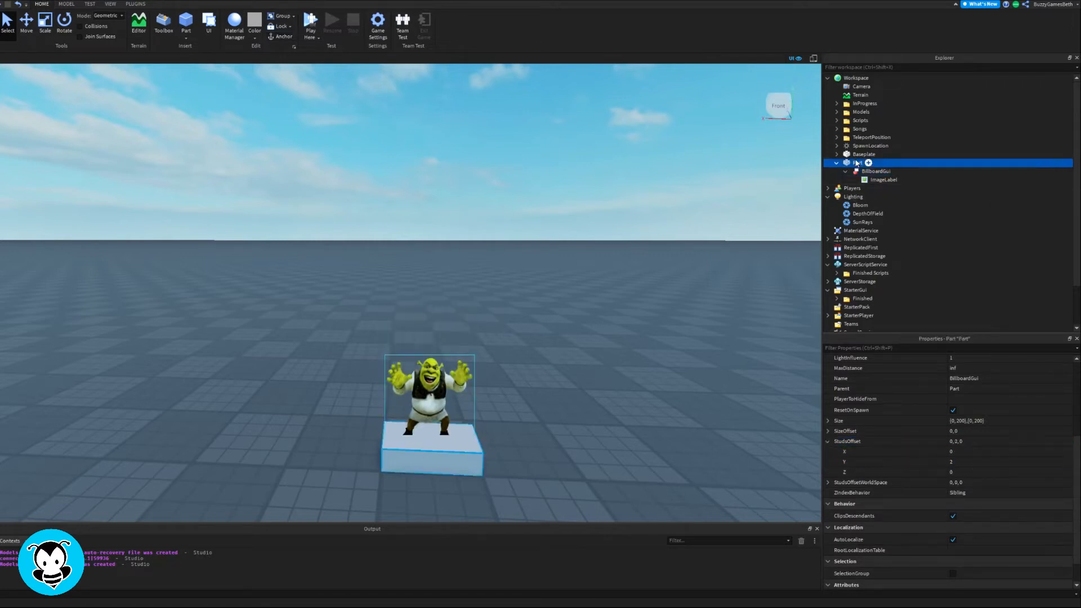
left_click(857, 162)
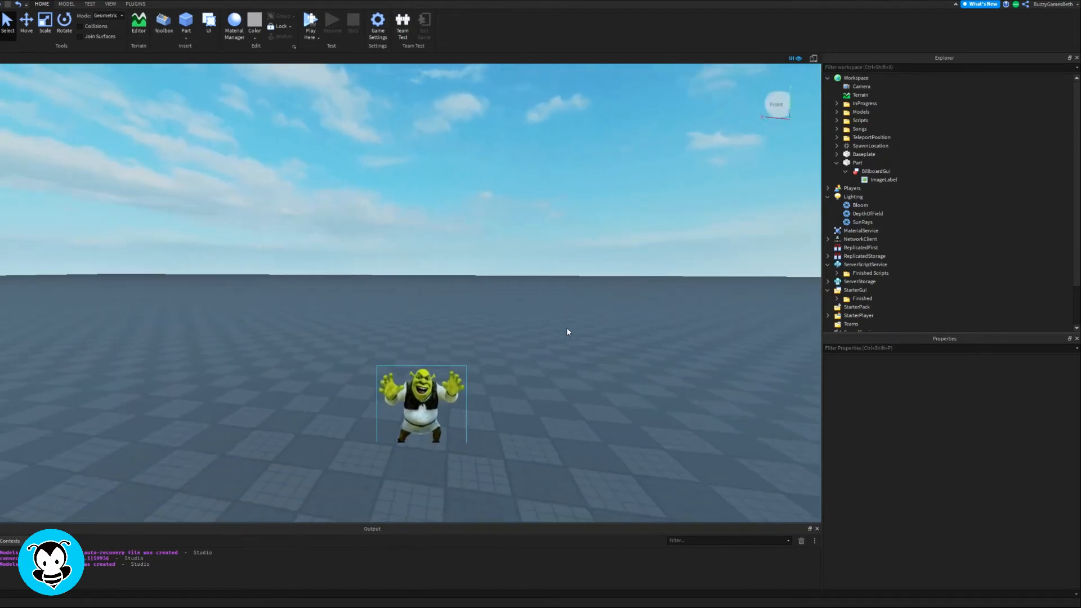
left_click(310, 23)
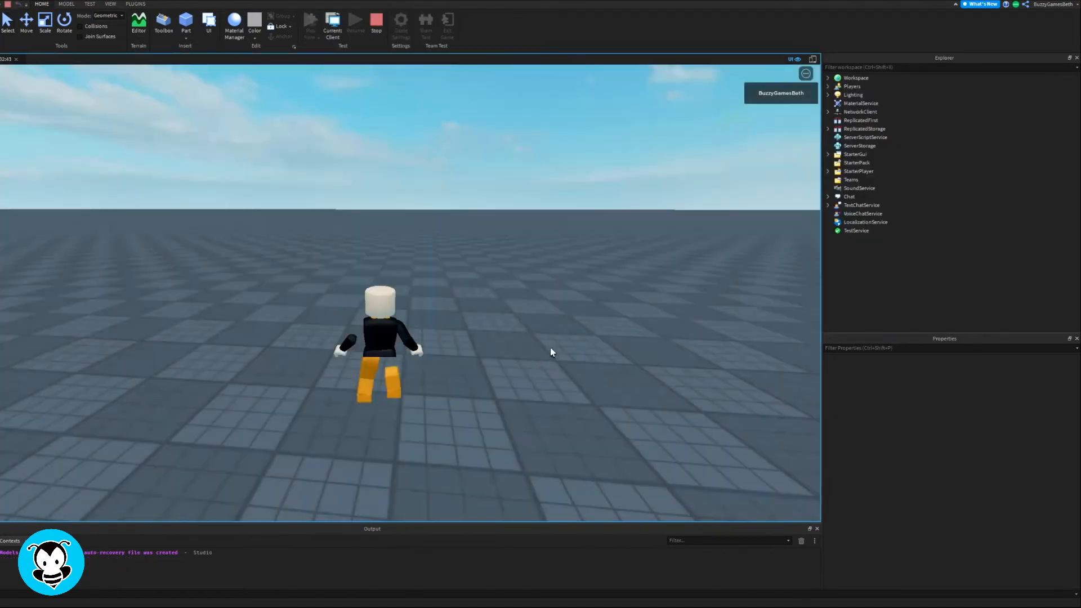